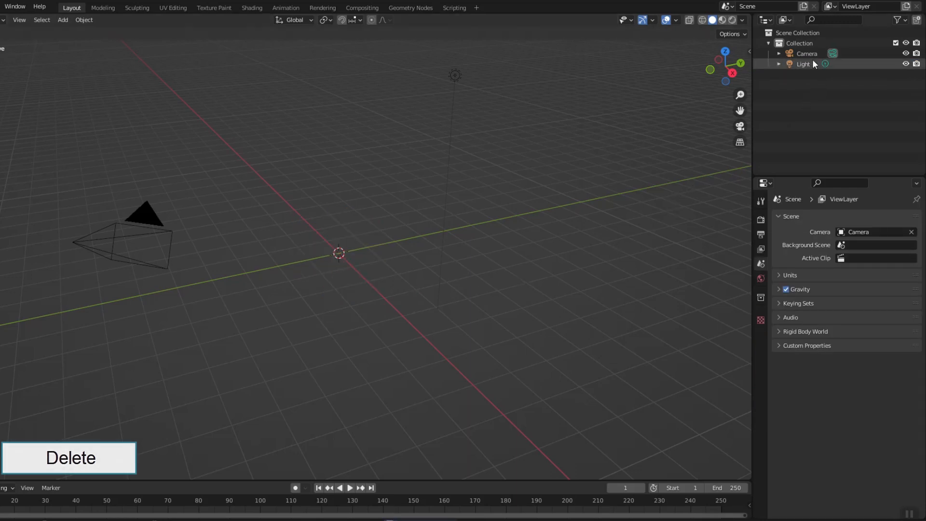
Select the camera and load the road jpg as its background image
left_click(807, 53)
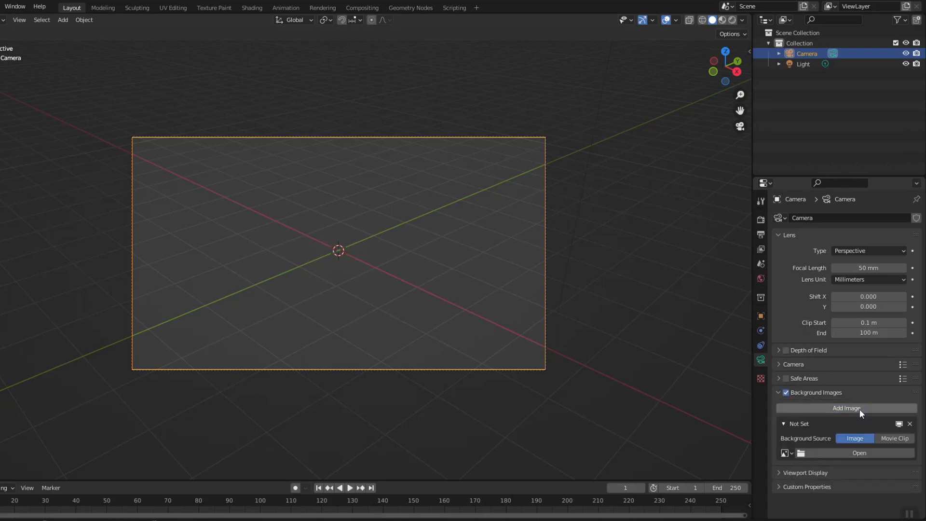
left_click(858, 453)
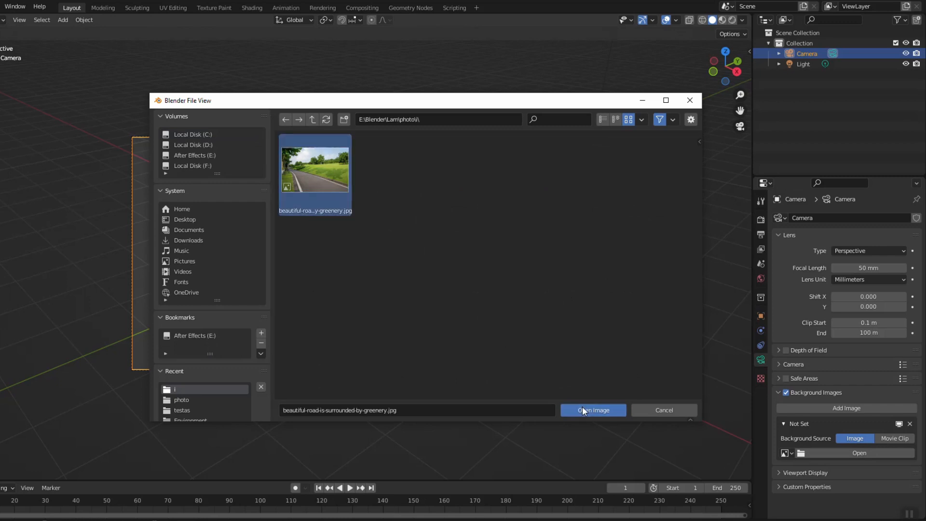
left_click(592, 410)
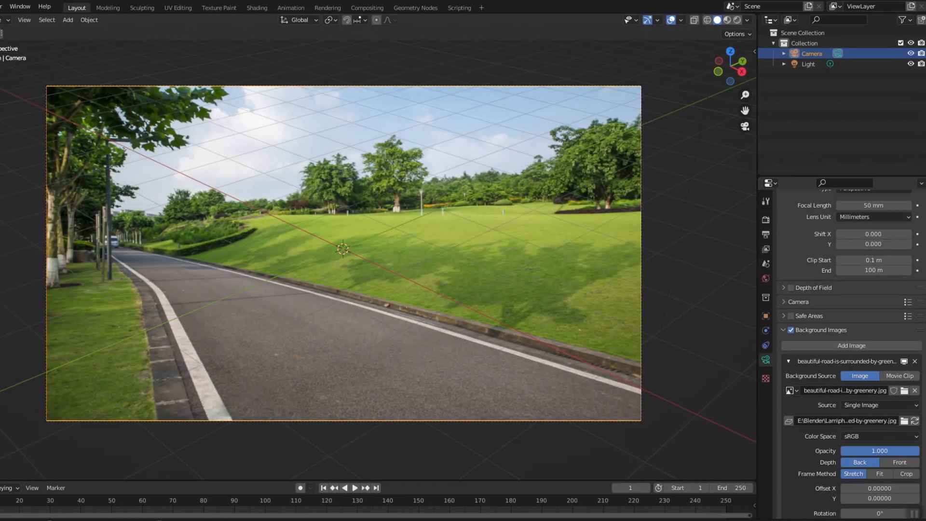
Glance at the Render menu, then switch to the Compositing workspace
left_click(62, 6)
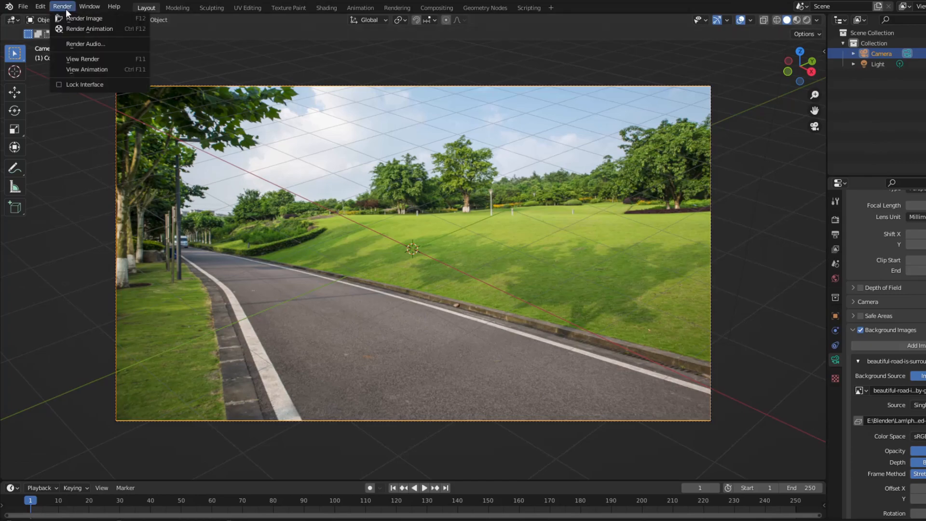
left_click(422, 36)
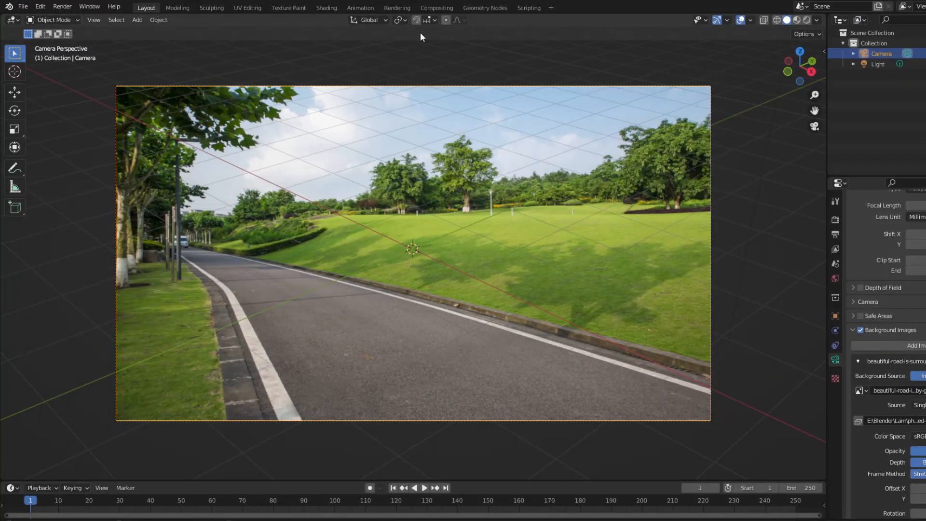
left_click(436, 8)
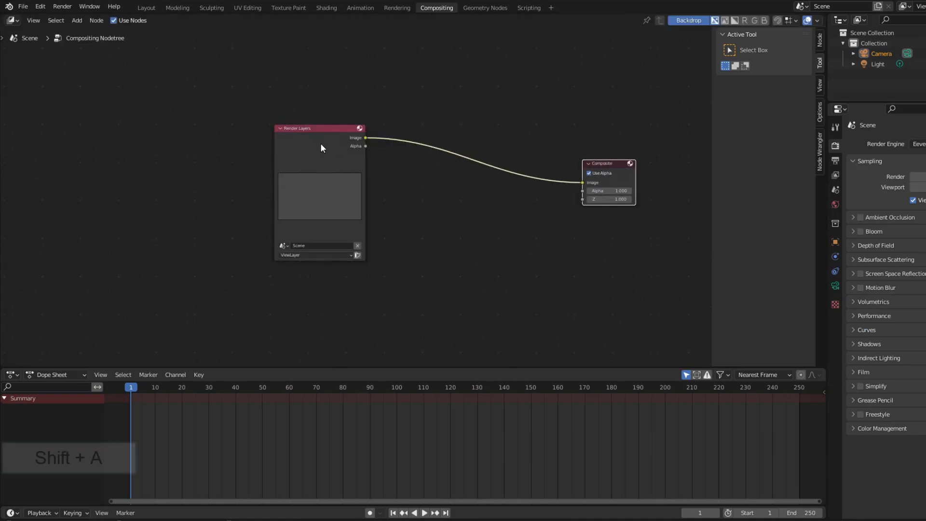
Insert an Alpha Over node and connect an Image node holding the road photo
key("shift+a")
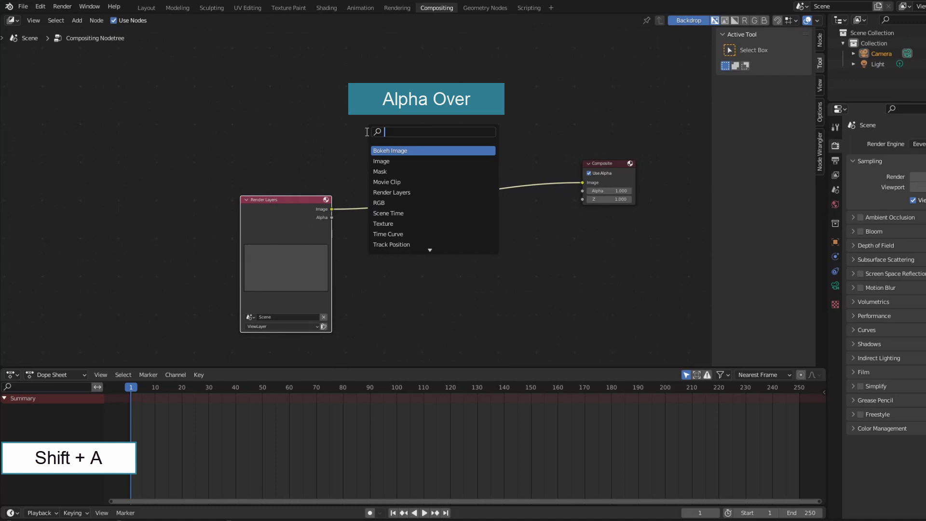
left_click(388, 150)
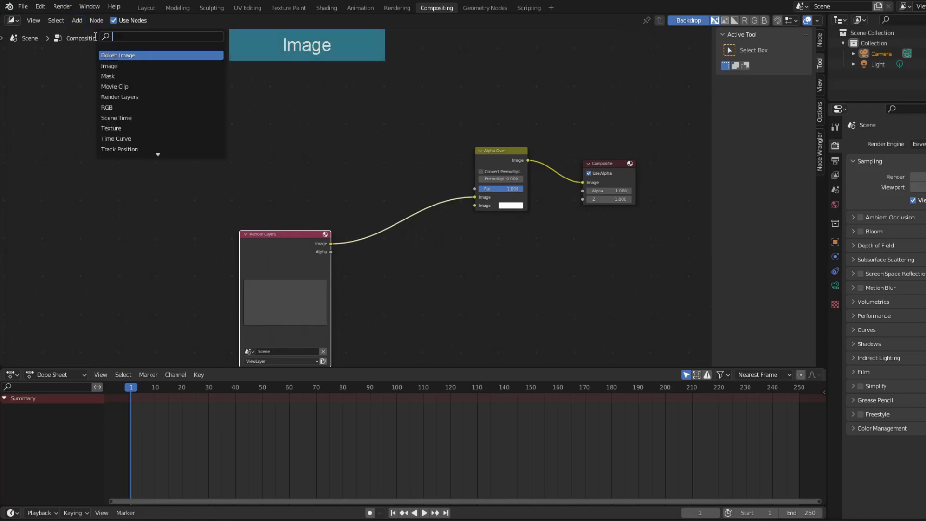
type("image")
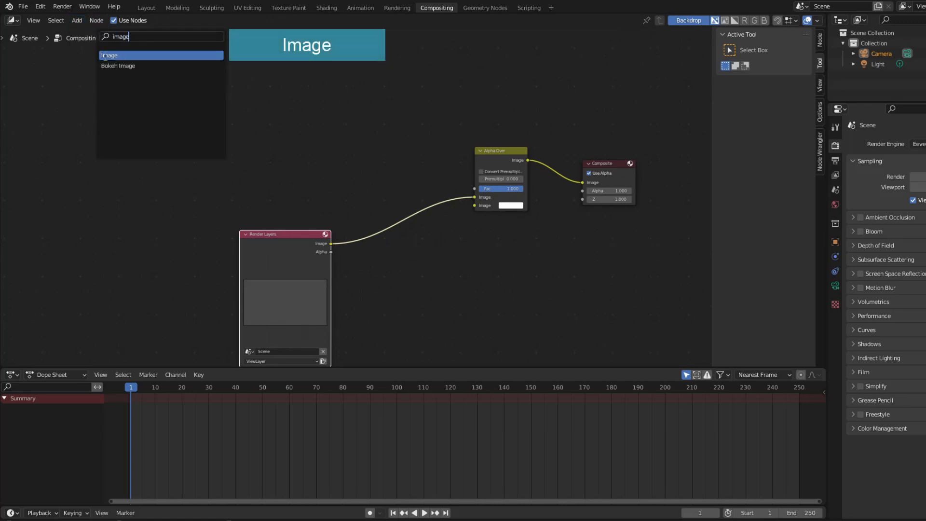
left_click(110, 55)
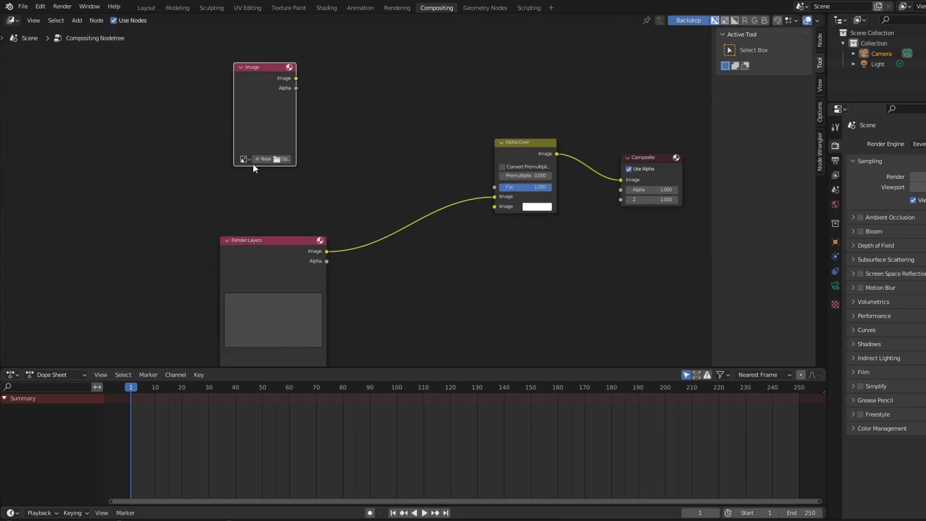
left_click(283, 158)
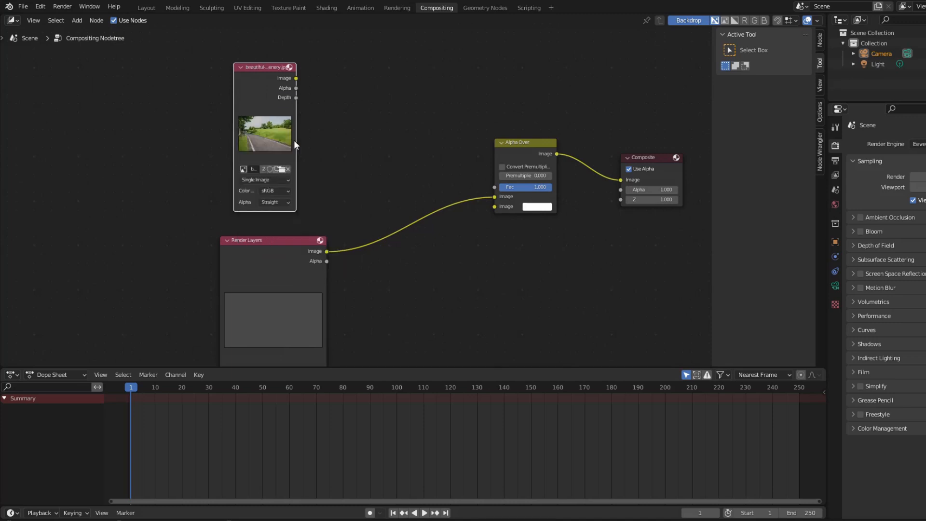
left_click_drag(295, 79, 491, 187)
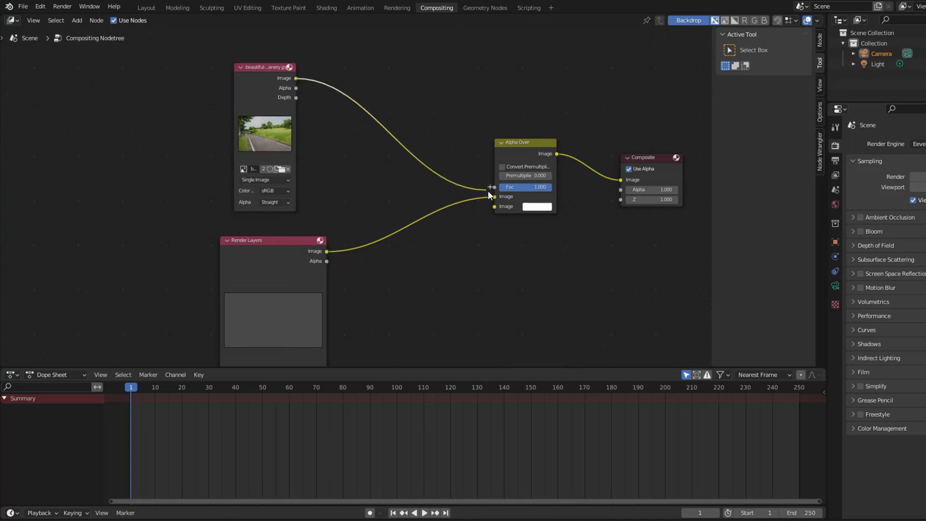
Add a Scale node set to Render Size with Stretch for the photo
left_click(76, 19)
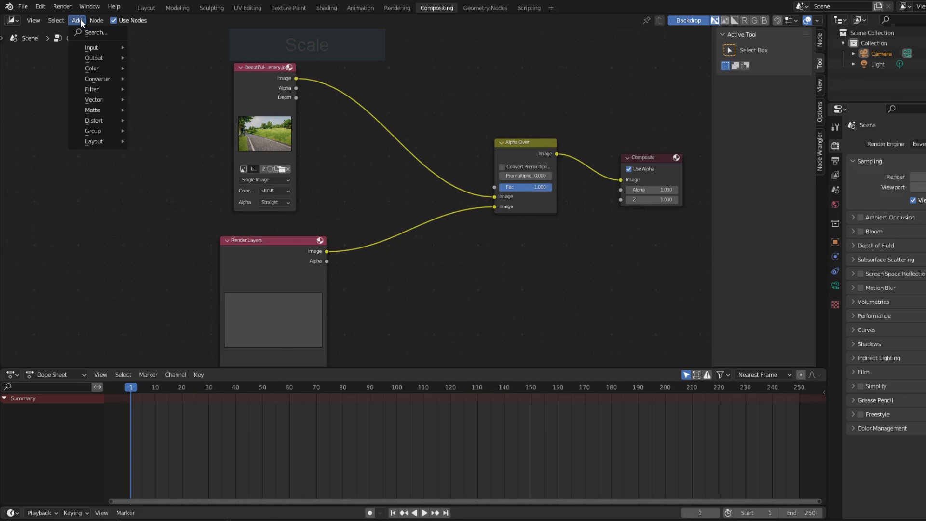
type("scale")
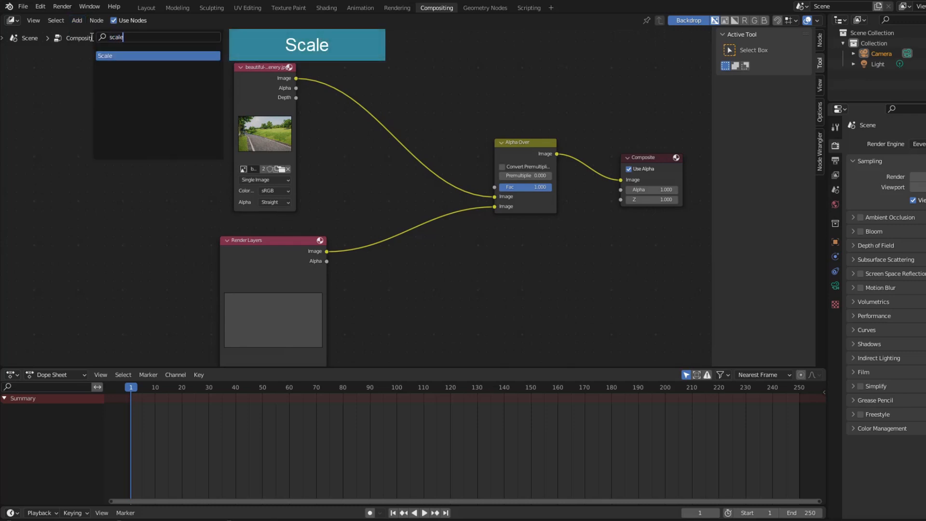
left_click(106, 55)
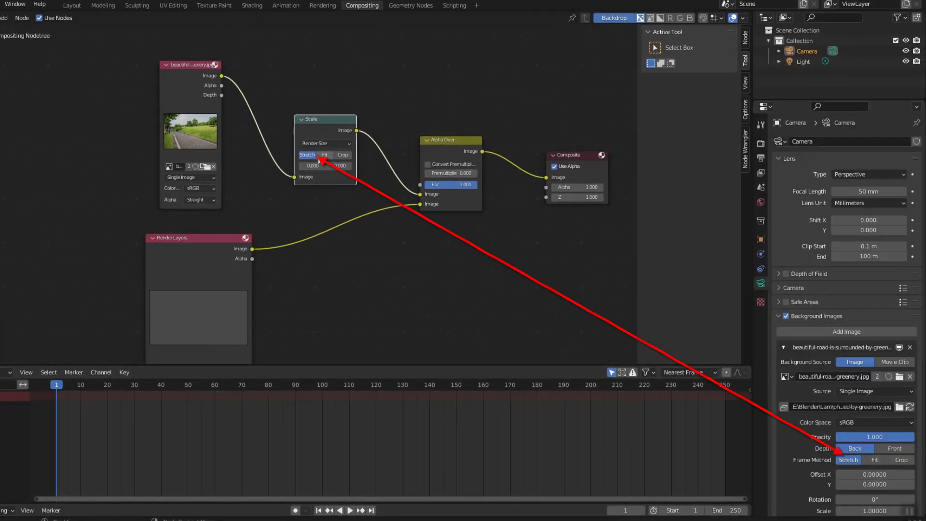
left_click(72, 5)
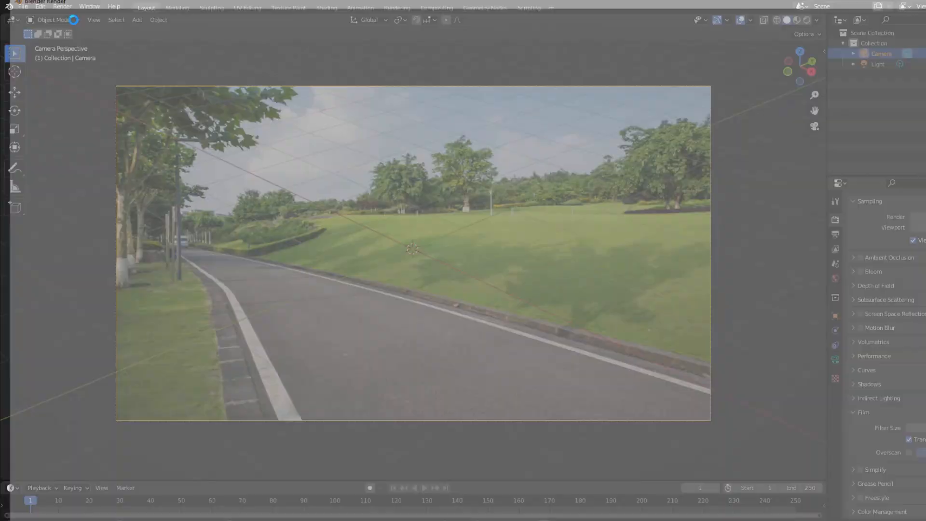
Show the view sidebar and enable Lock Camera to View for aligning the grid
key("F12")
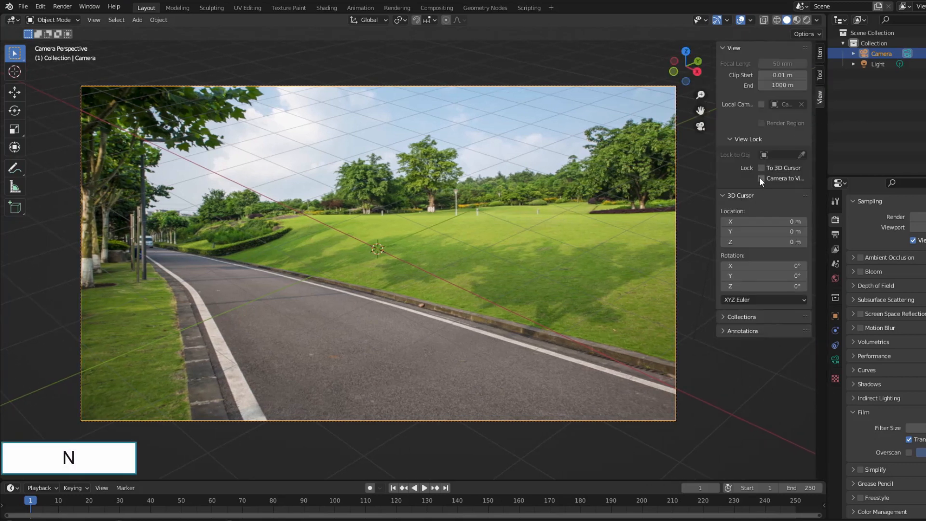
left_click(761, 178)
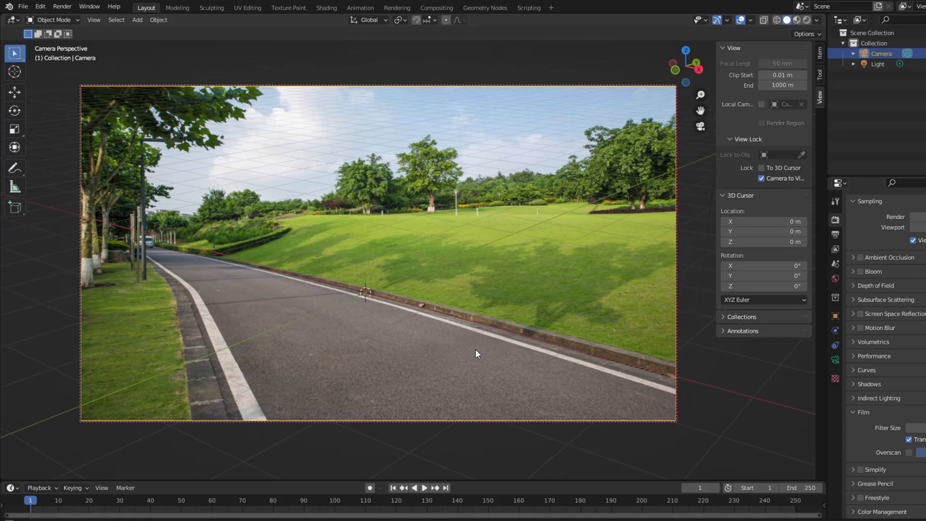
mouse_move(787, 183)
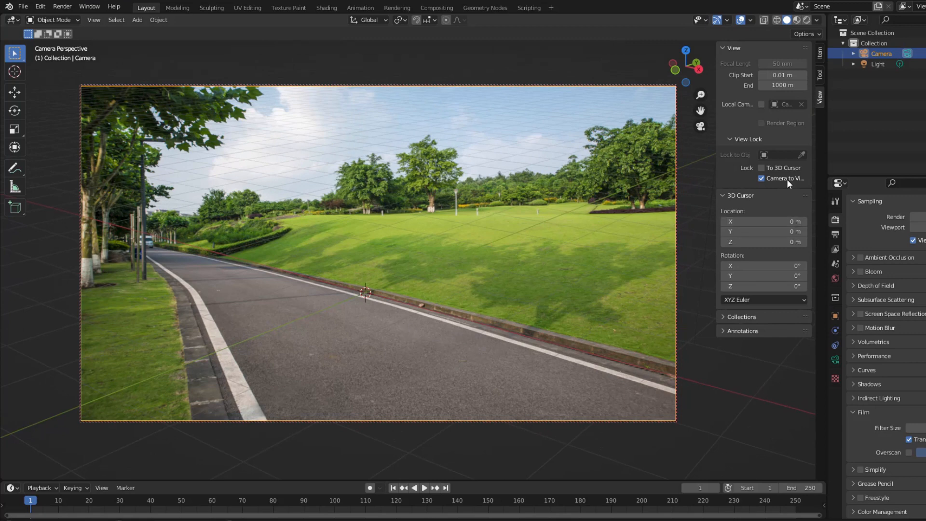
Add a plane mesh and place it flat along the road
key("shift+a")
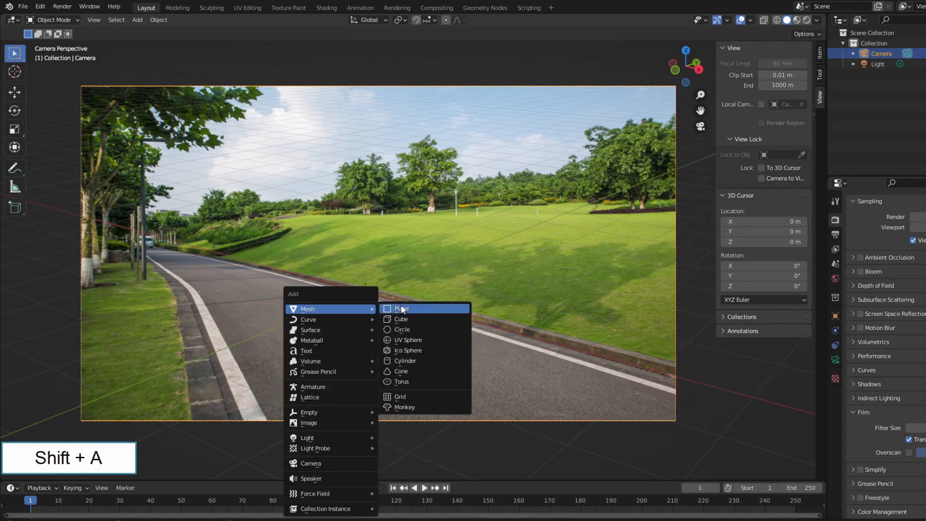
left_click(400, 308)
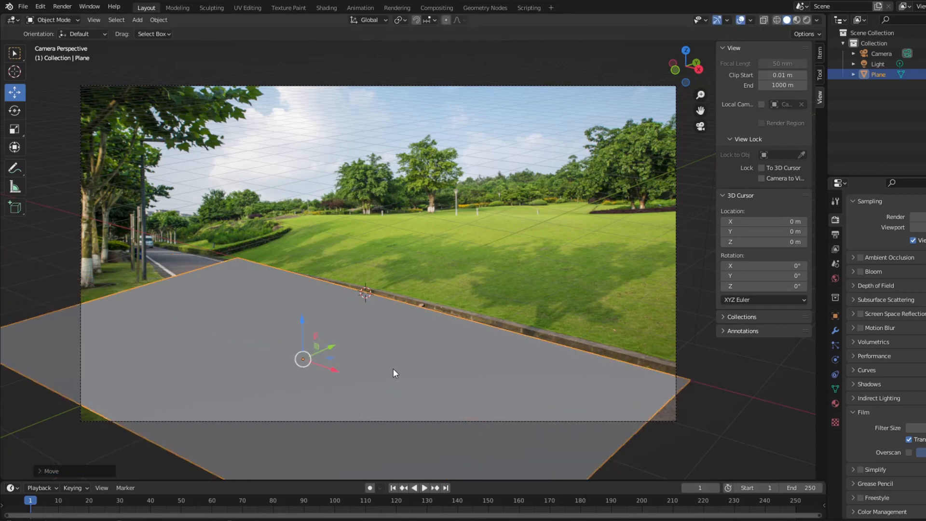
key("Tab")
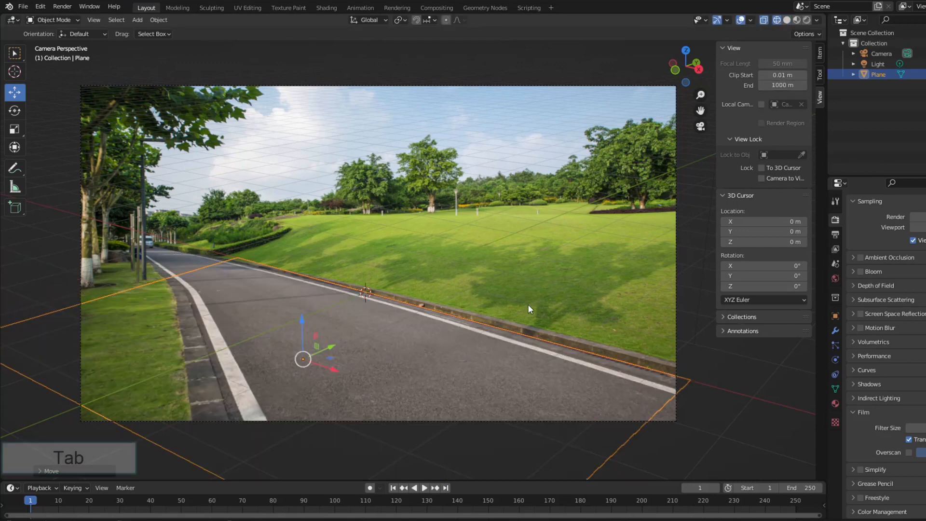
In Edit Mode, extrude and resize the plane's edges along the road and slope
key("Tab")
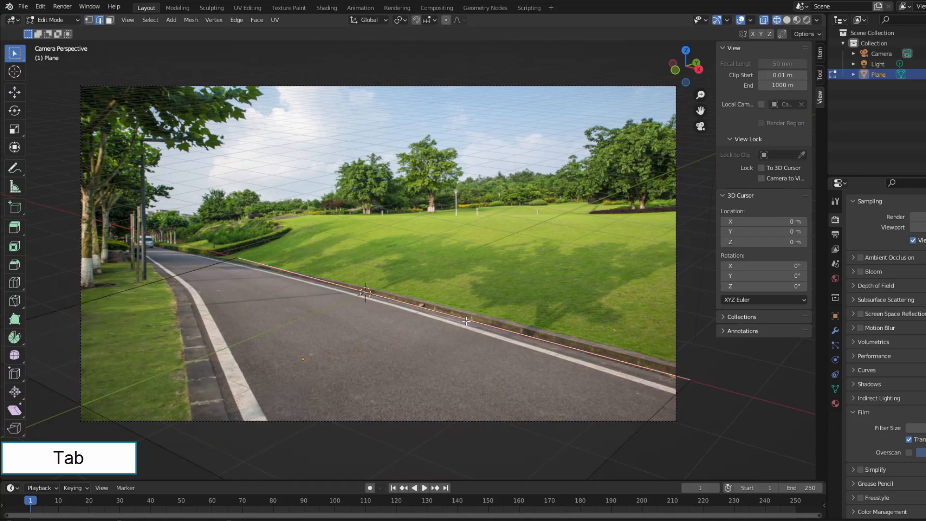
key("e")
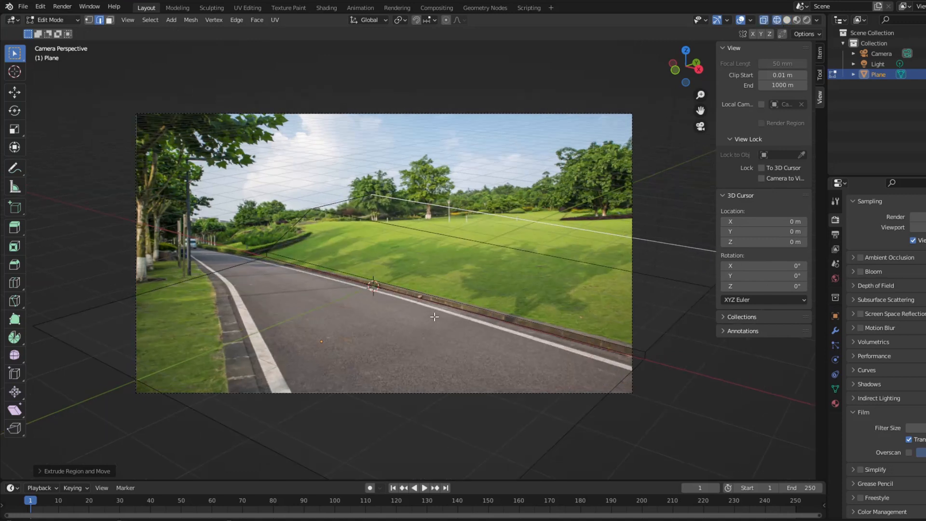
key("1")
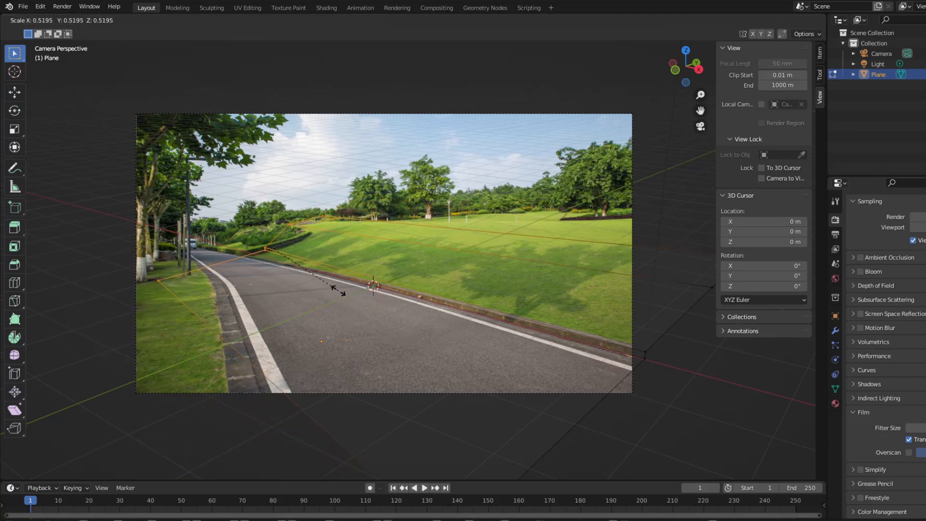
key("Tab")
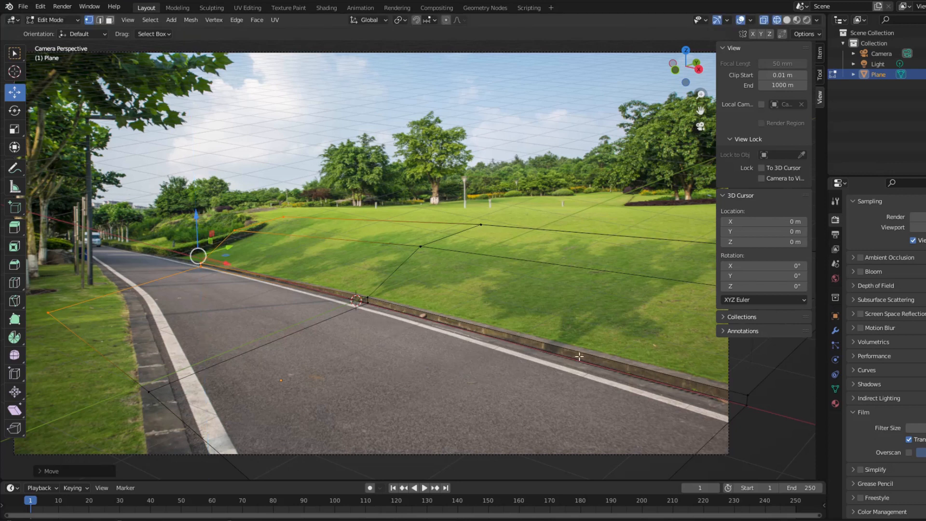
key("Tab")
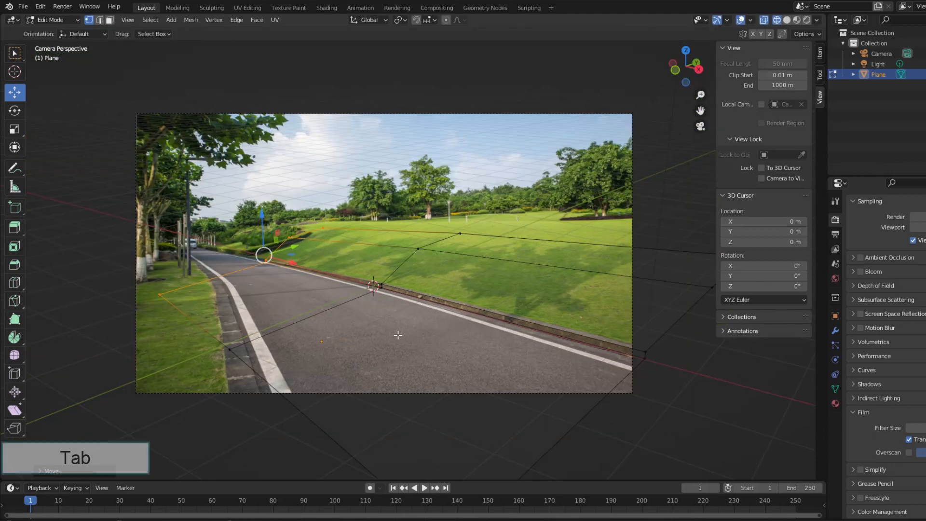
key("Tab")
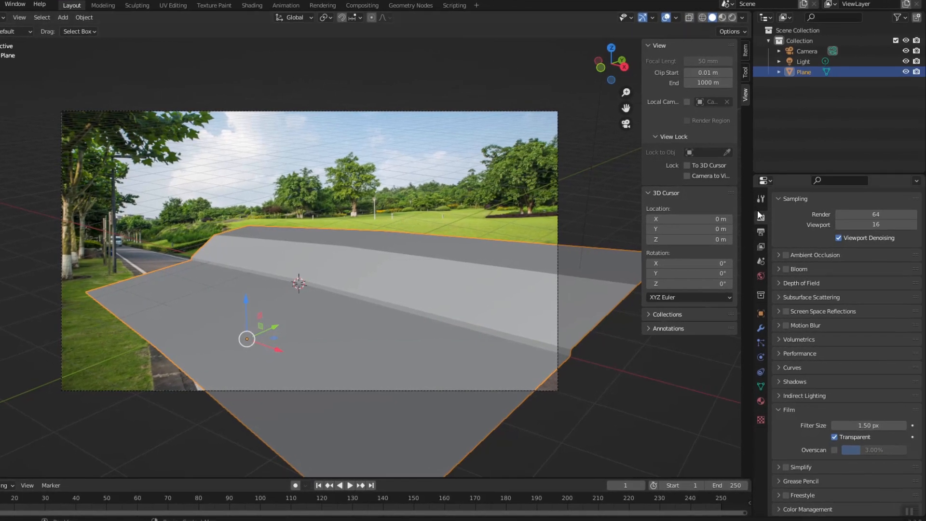
Switch the render engine to Cycles and preview in Rendered viewport shading
left_click(876, 215)
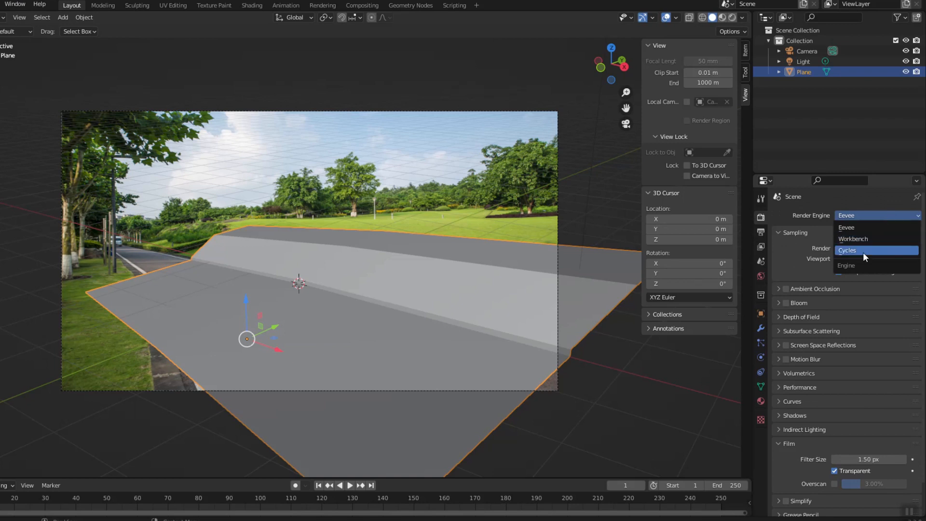
left_click(847, 250)
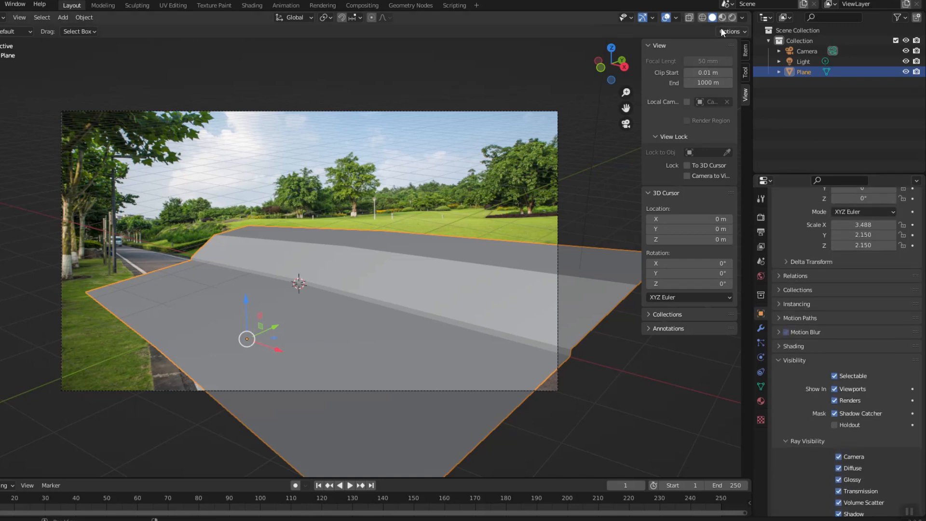
left_click(720, 17)
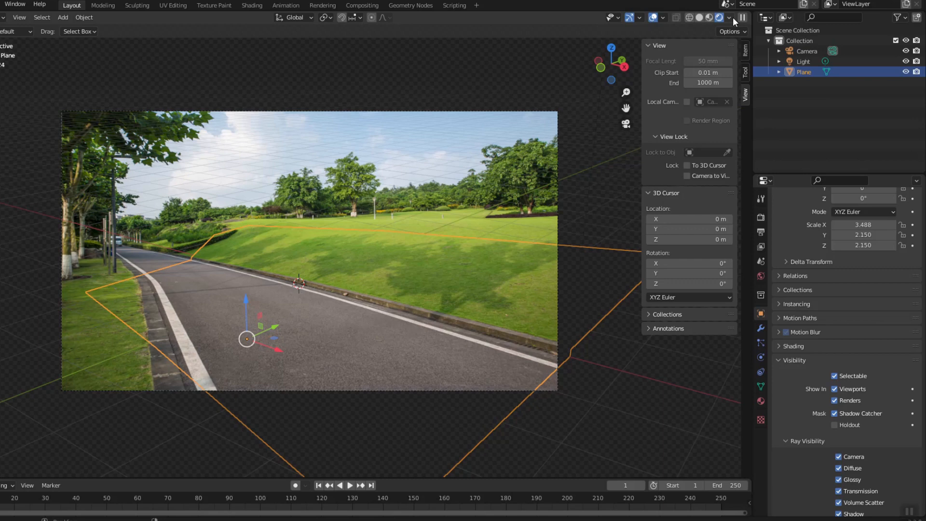
key("shift+a")
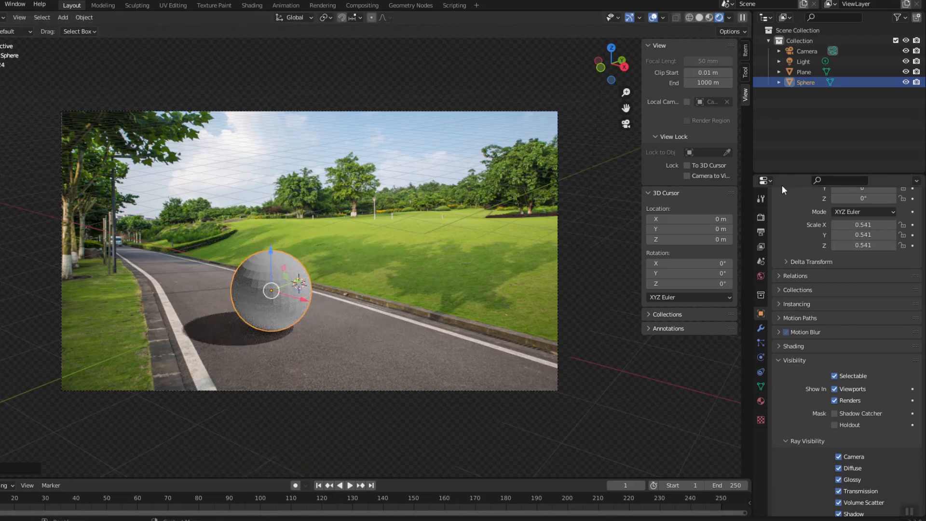
Add a sun light so the sphere casts a shadow onto the grass
key("shift+a")
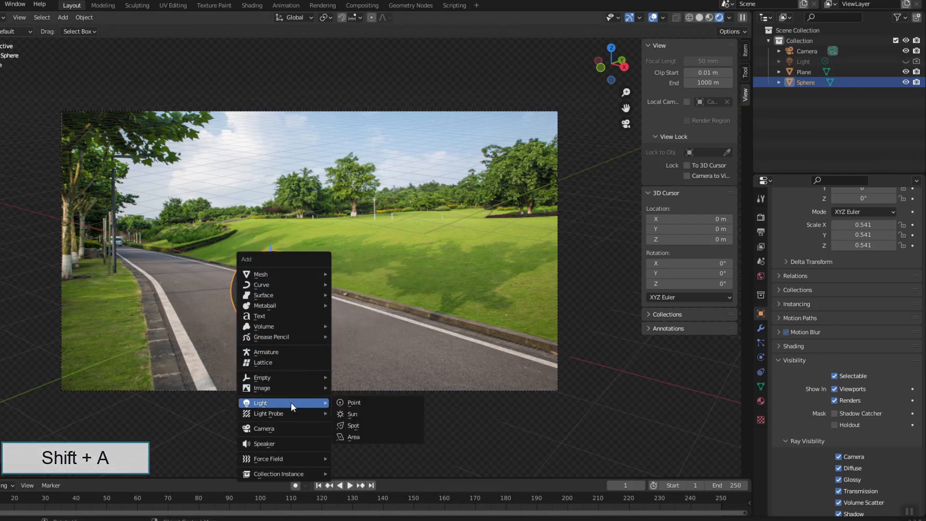
left_click(351, 414)
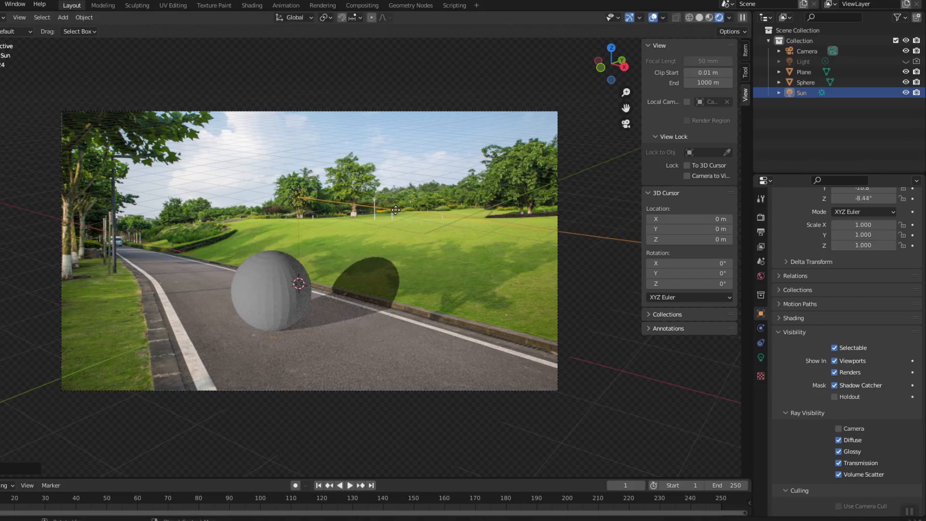
Change the sun into an area light, then select the test sphere for deletion
left_click(298, 198)
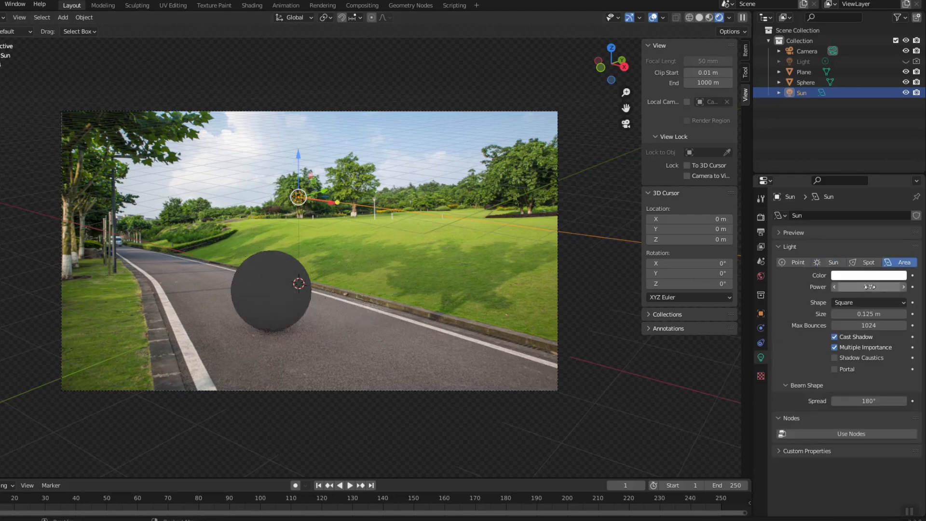
left_click(868, 287)
type("8000 W")
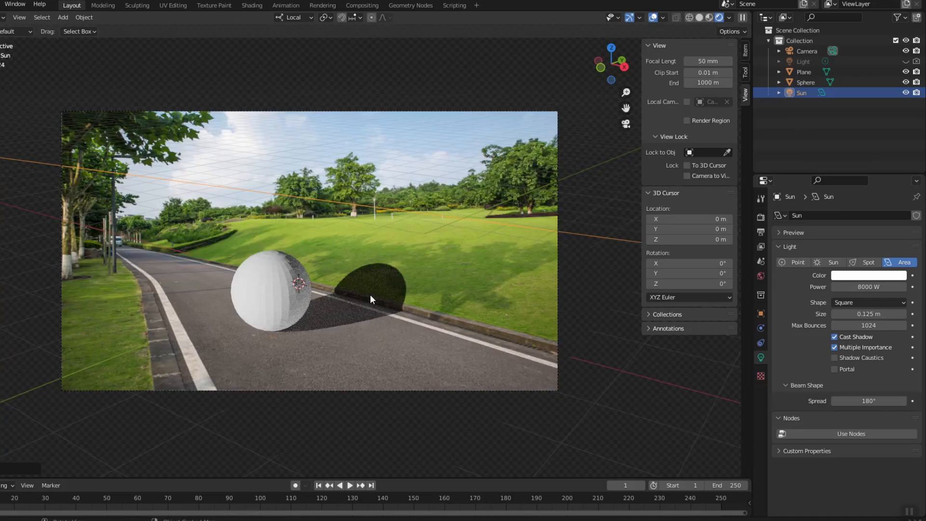
mouse_move(834, 328)
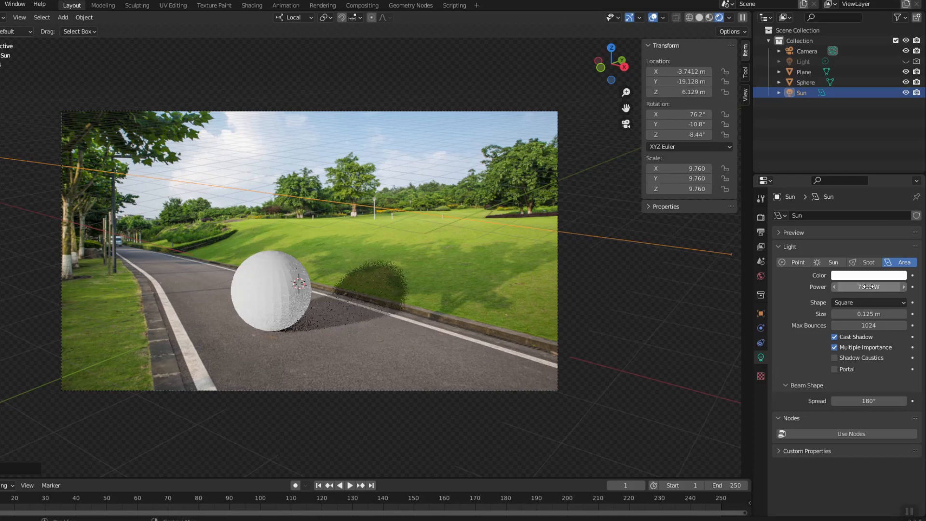
left_click(271, 289)
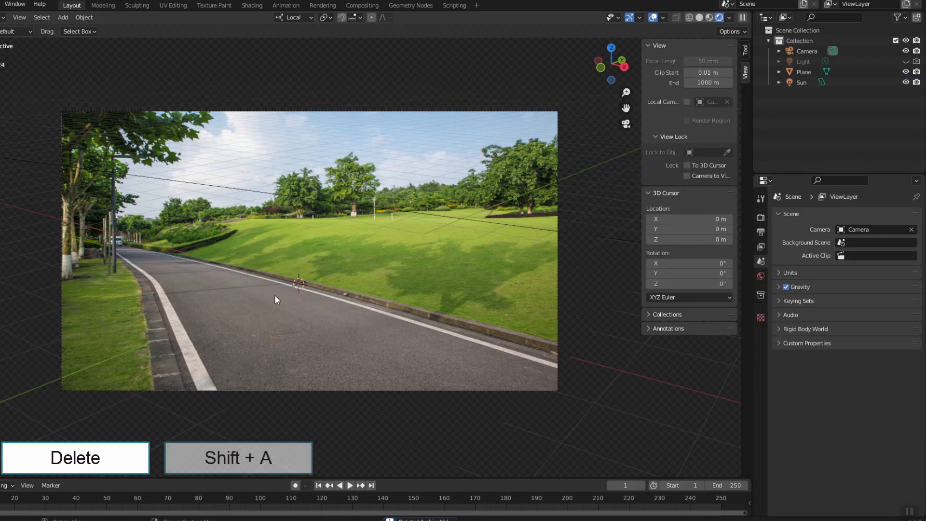
Add an icosphere from the Mesh add menu onto the road
key("shift+a")
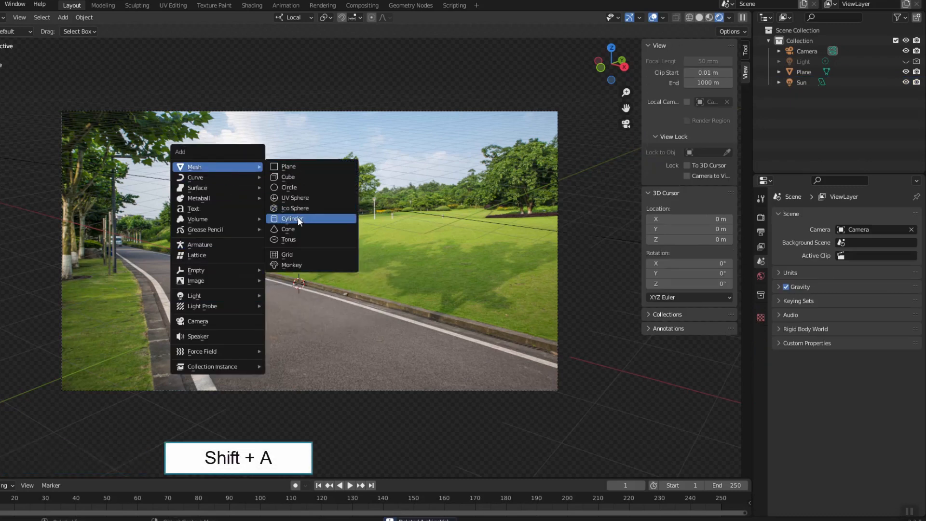
left_click(295, 207)
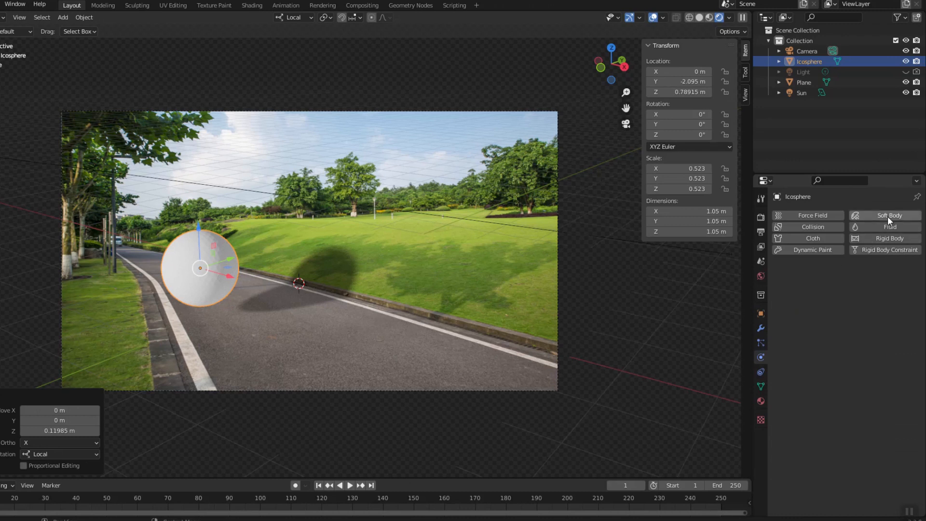
Give the icosphere soft-body physics with stiffer edge bending, test the fall, then enter 3.5
left_click(889, 215)
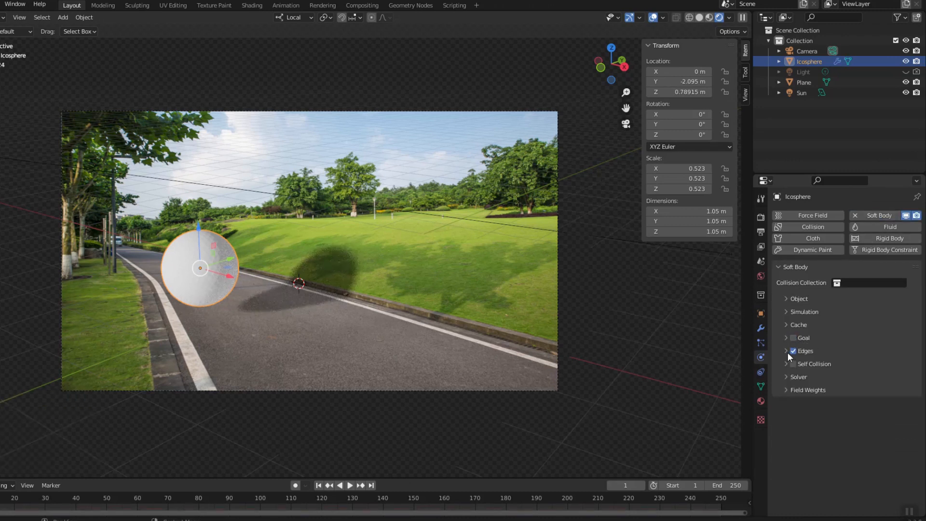
left_click(786, 350)
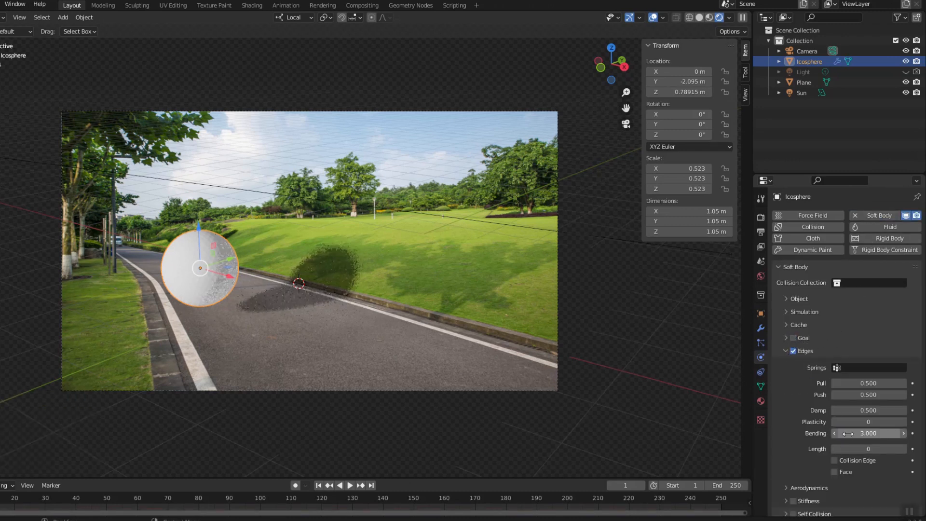
left_click(803, 82)
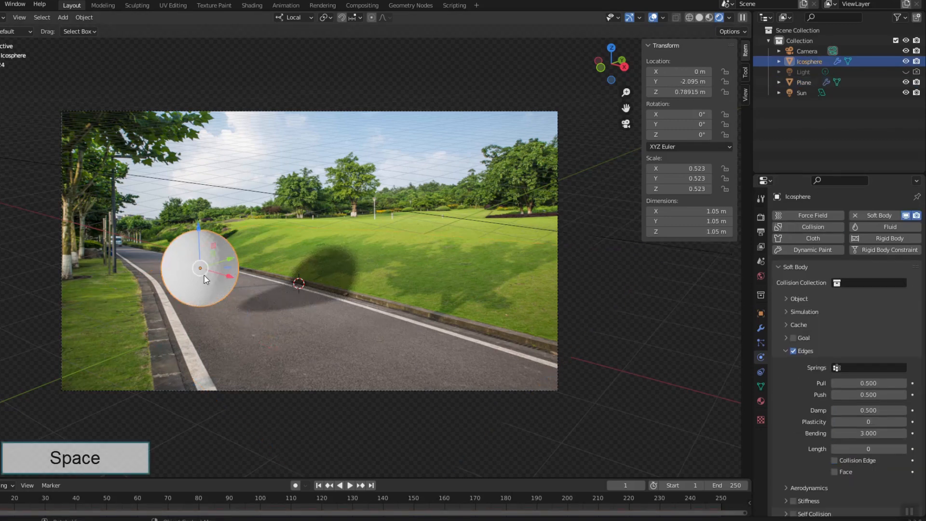
key("space")
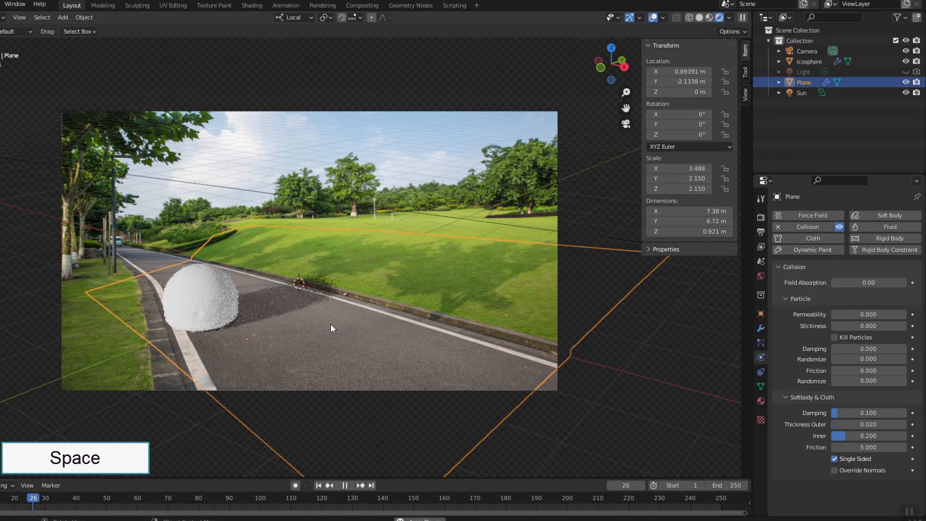
key("space")
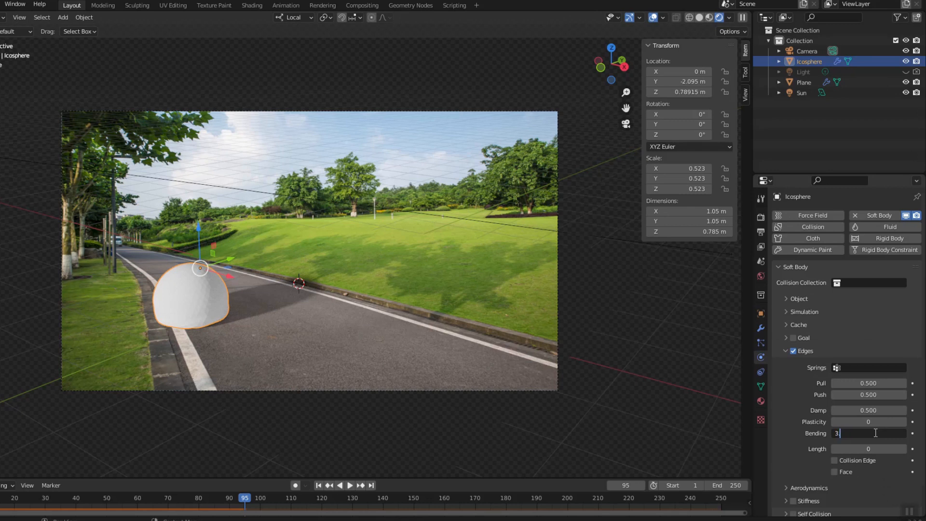
type("3.500")
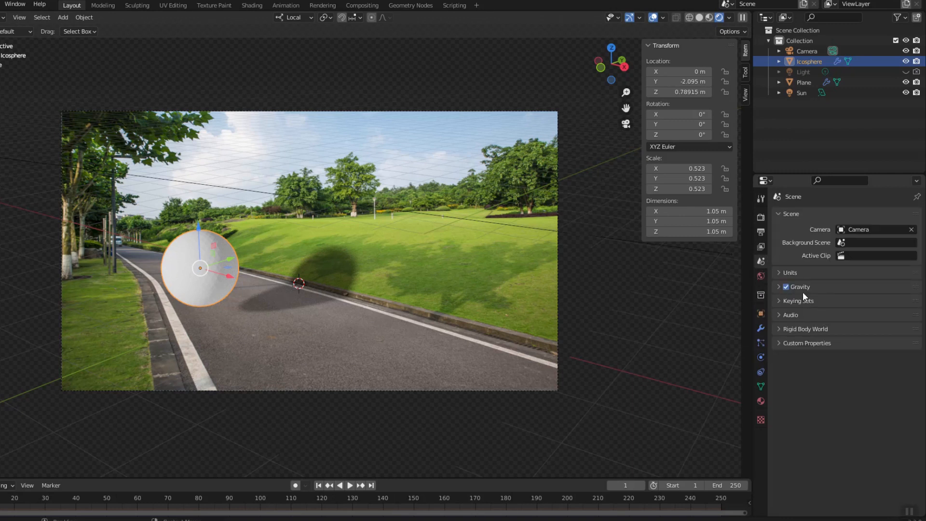
Adjust the scene gravity direction, rewind to the first frame, and replay the rolling icosphere
left_click(797, 287)
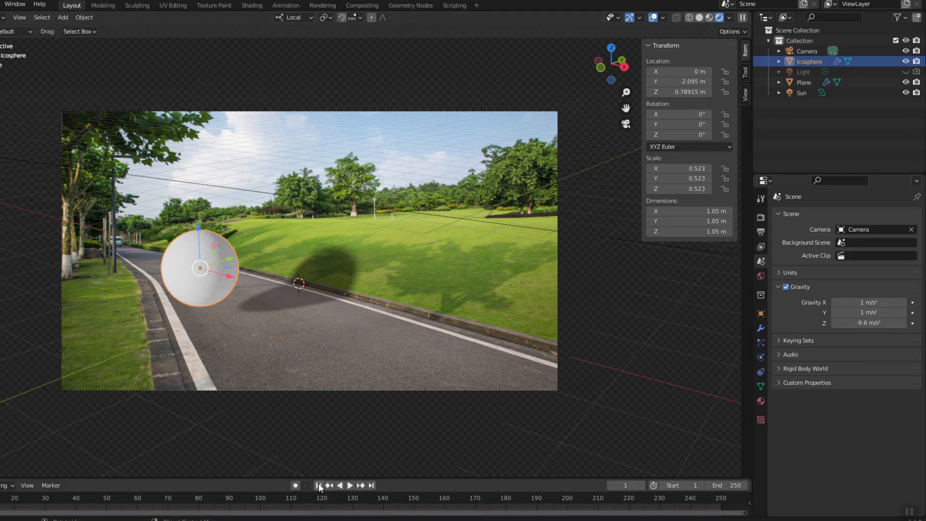
left_click(348, 484)
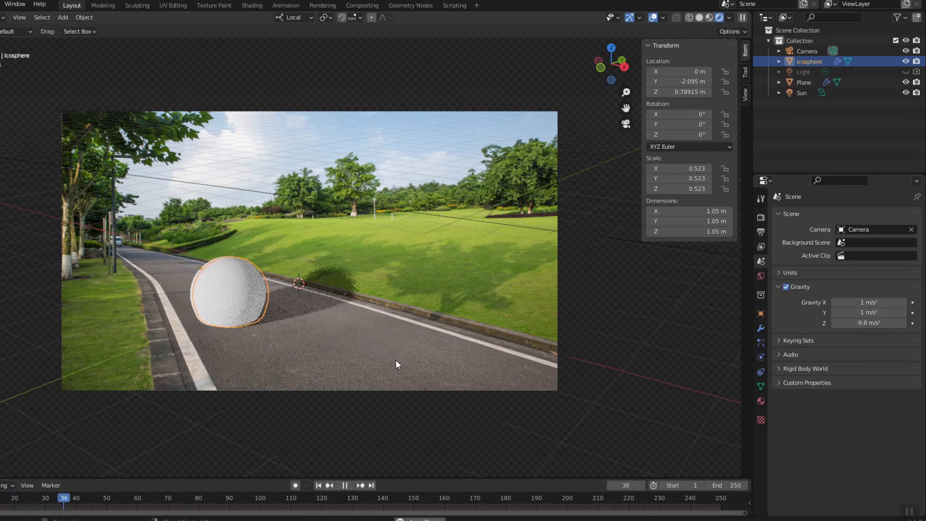
left_click(345, 485)
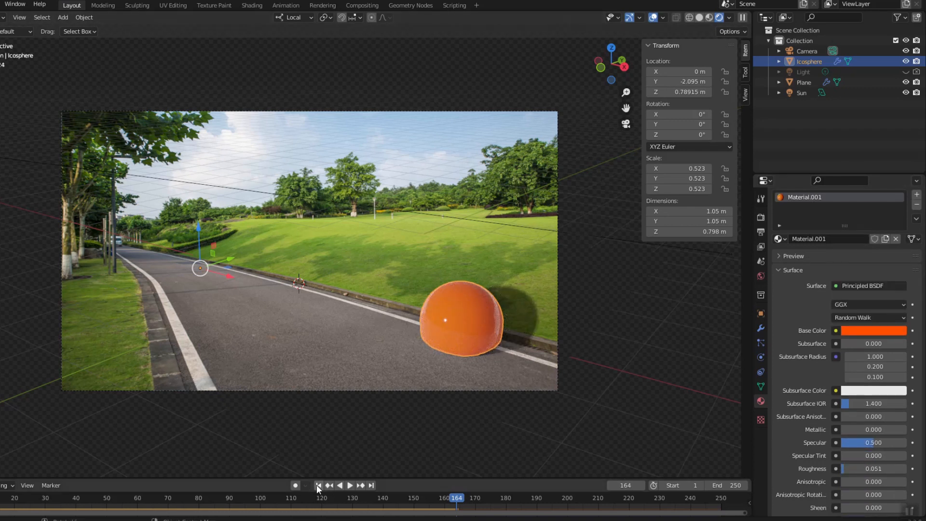
key("Space")
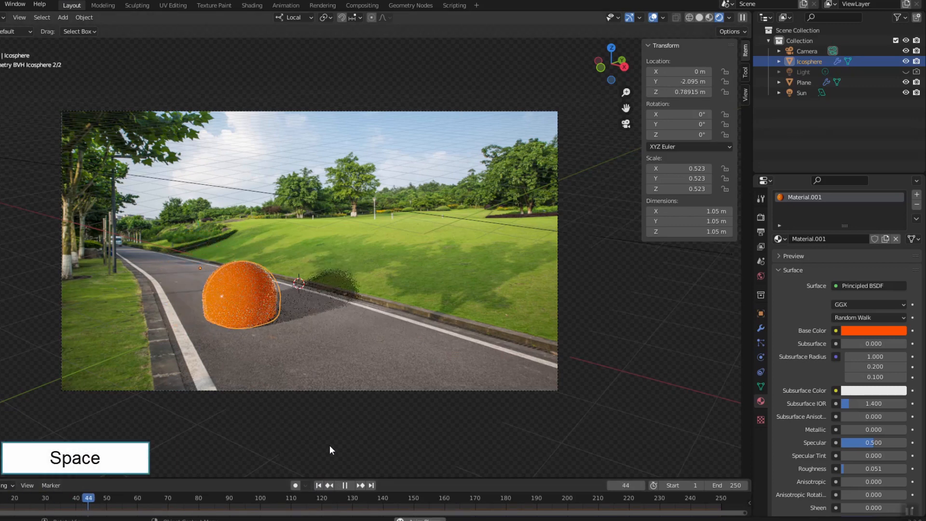